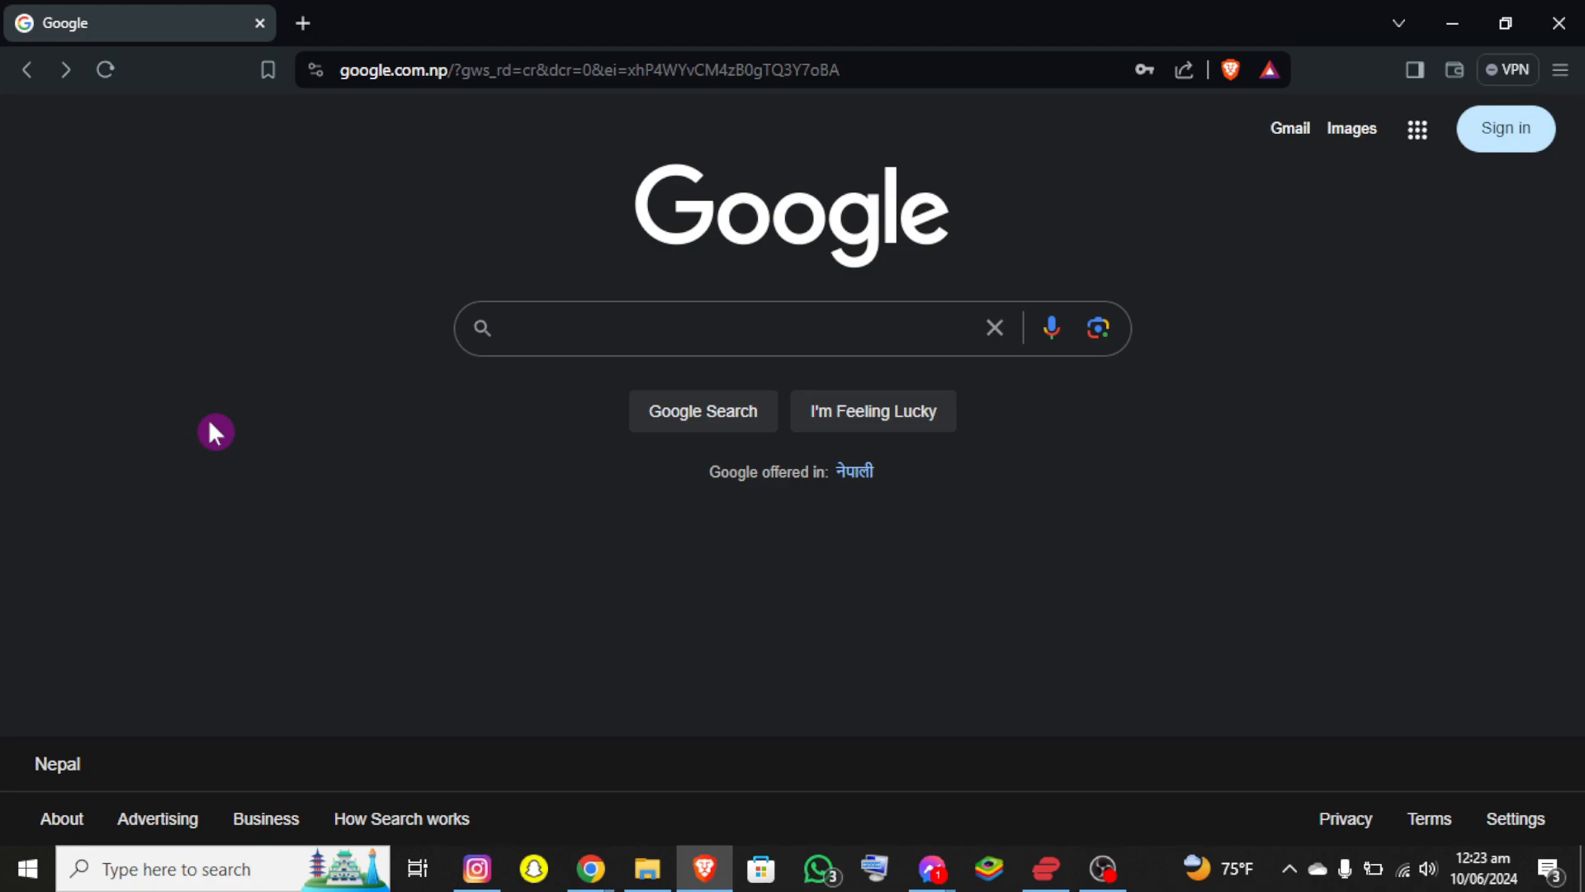
Search Google for "gcu portal login".
text(gcu portal login)
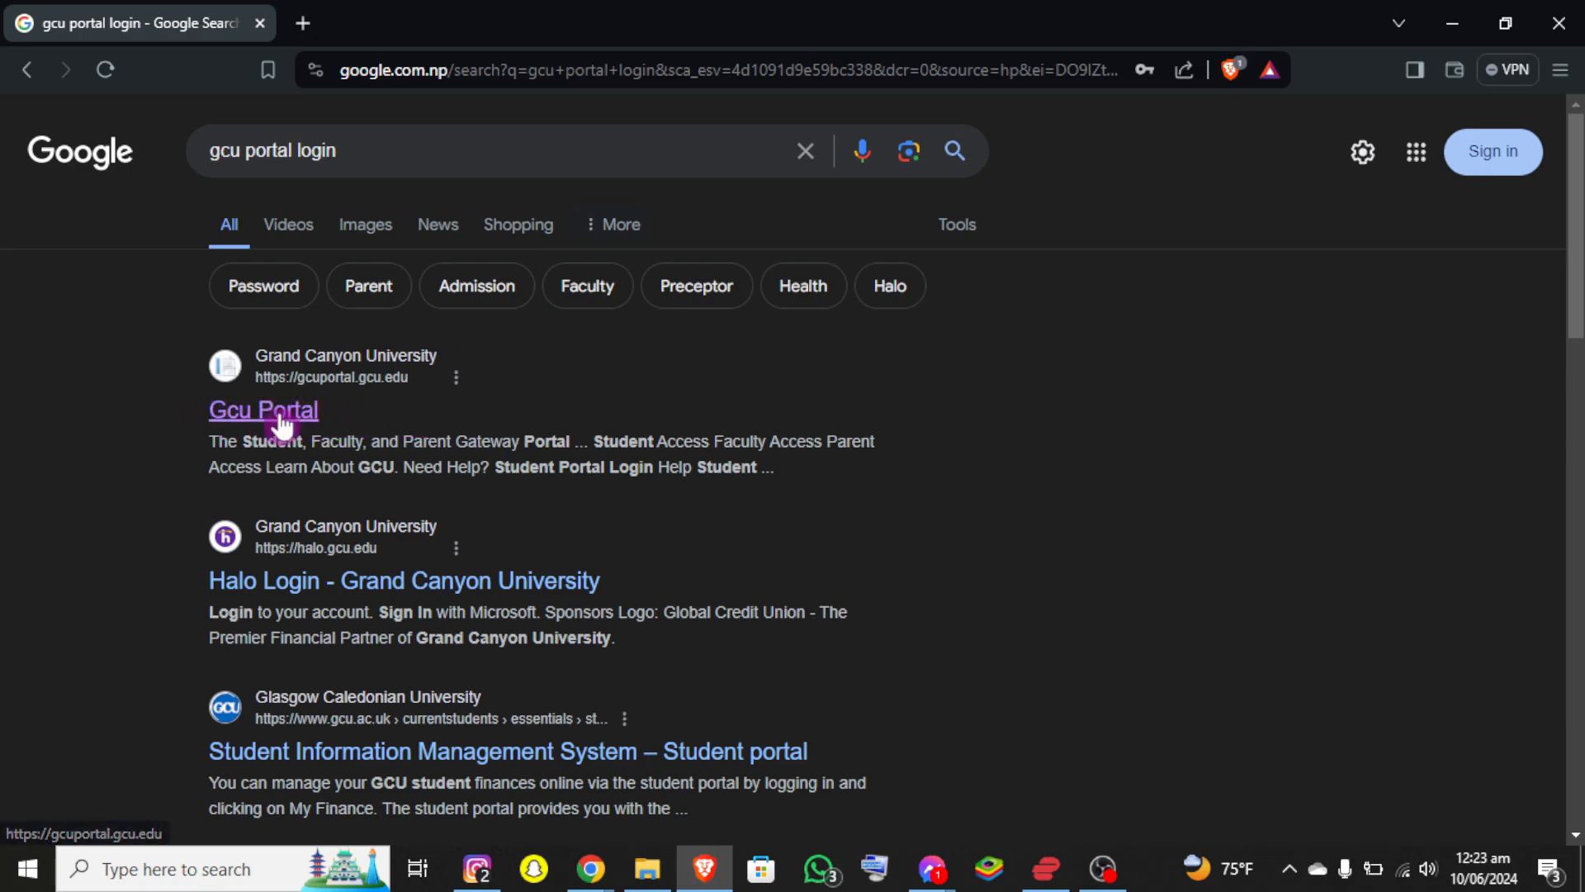
Go to the Gcu Portal result and choose Student Access.
click(263, 410)
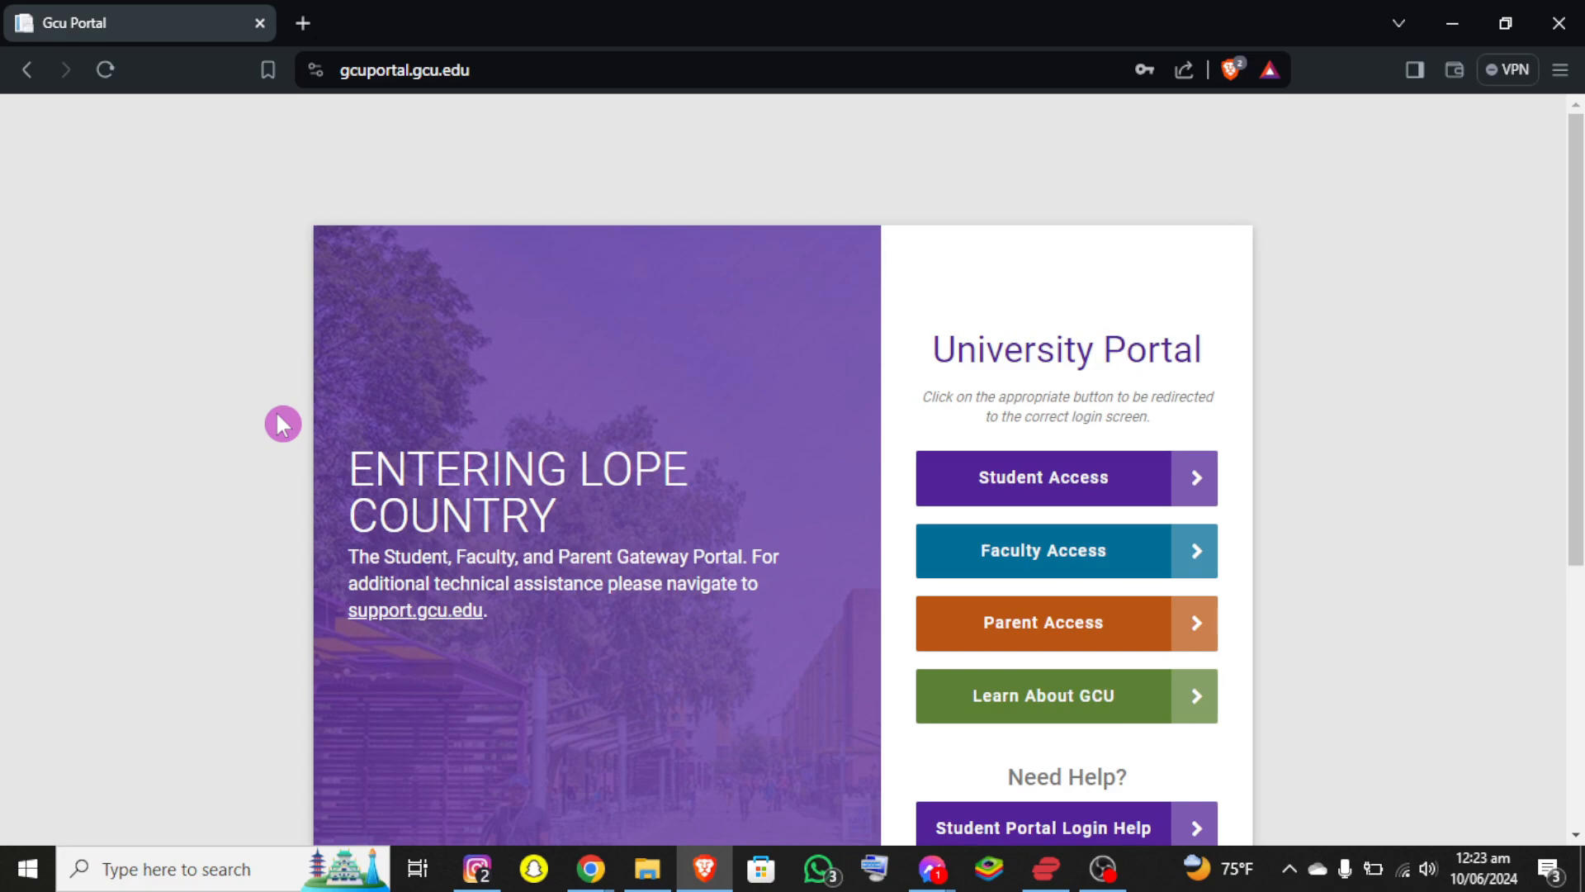
mouse_move(908, 183)
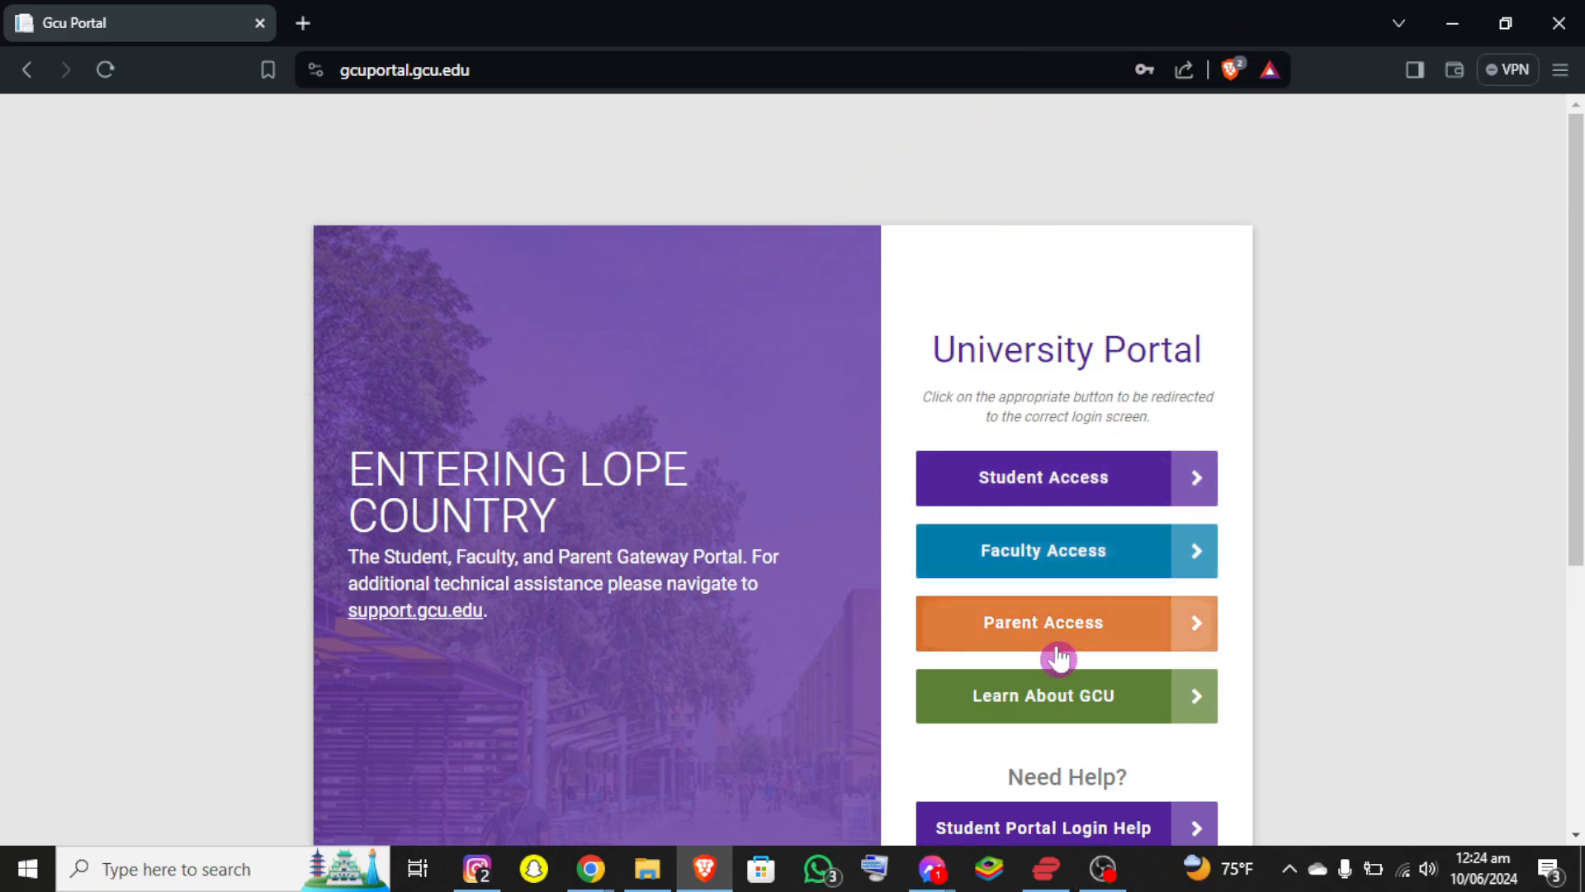
mouse_move(1123, 524)
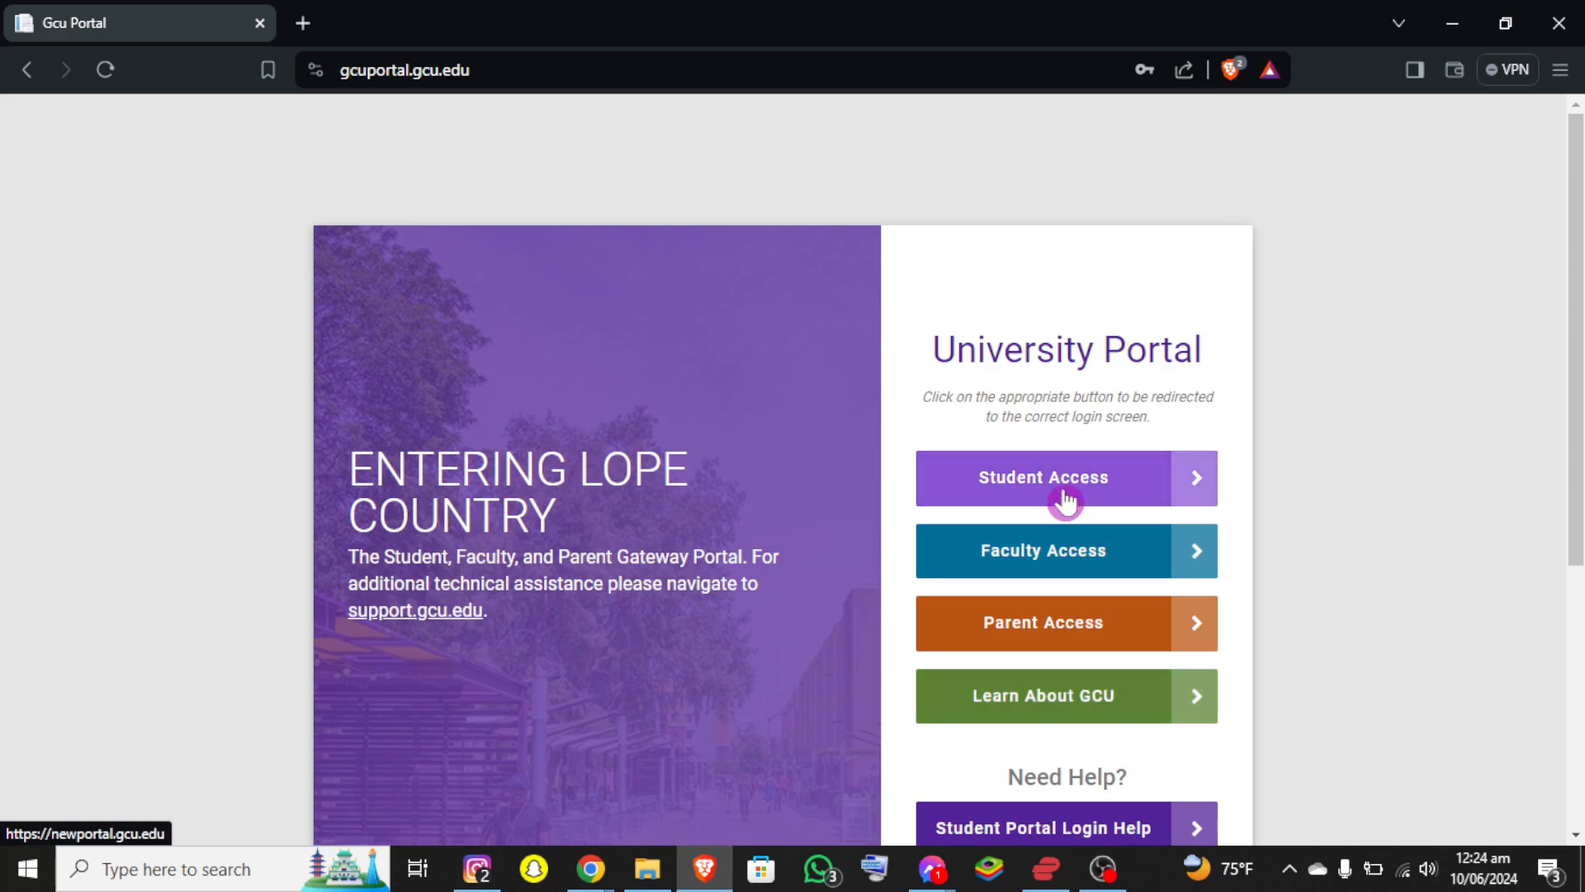
click(1067, 477)
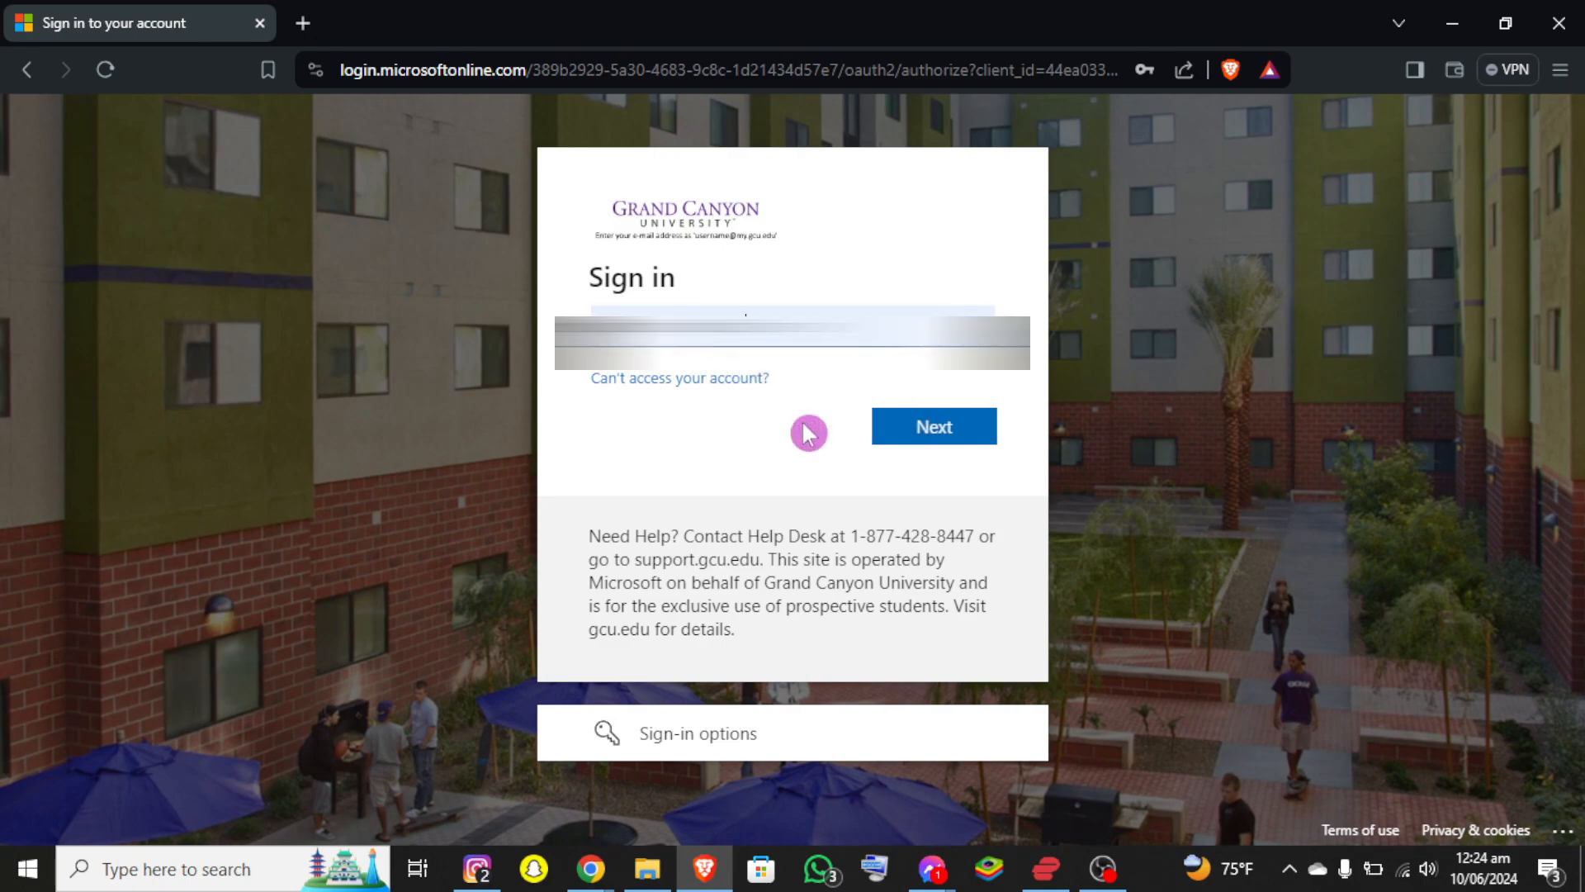
Submit the student email with Next to reach the Microsoft password page.
click(933, 426)
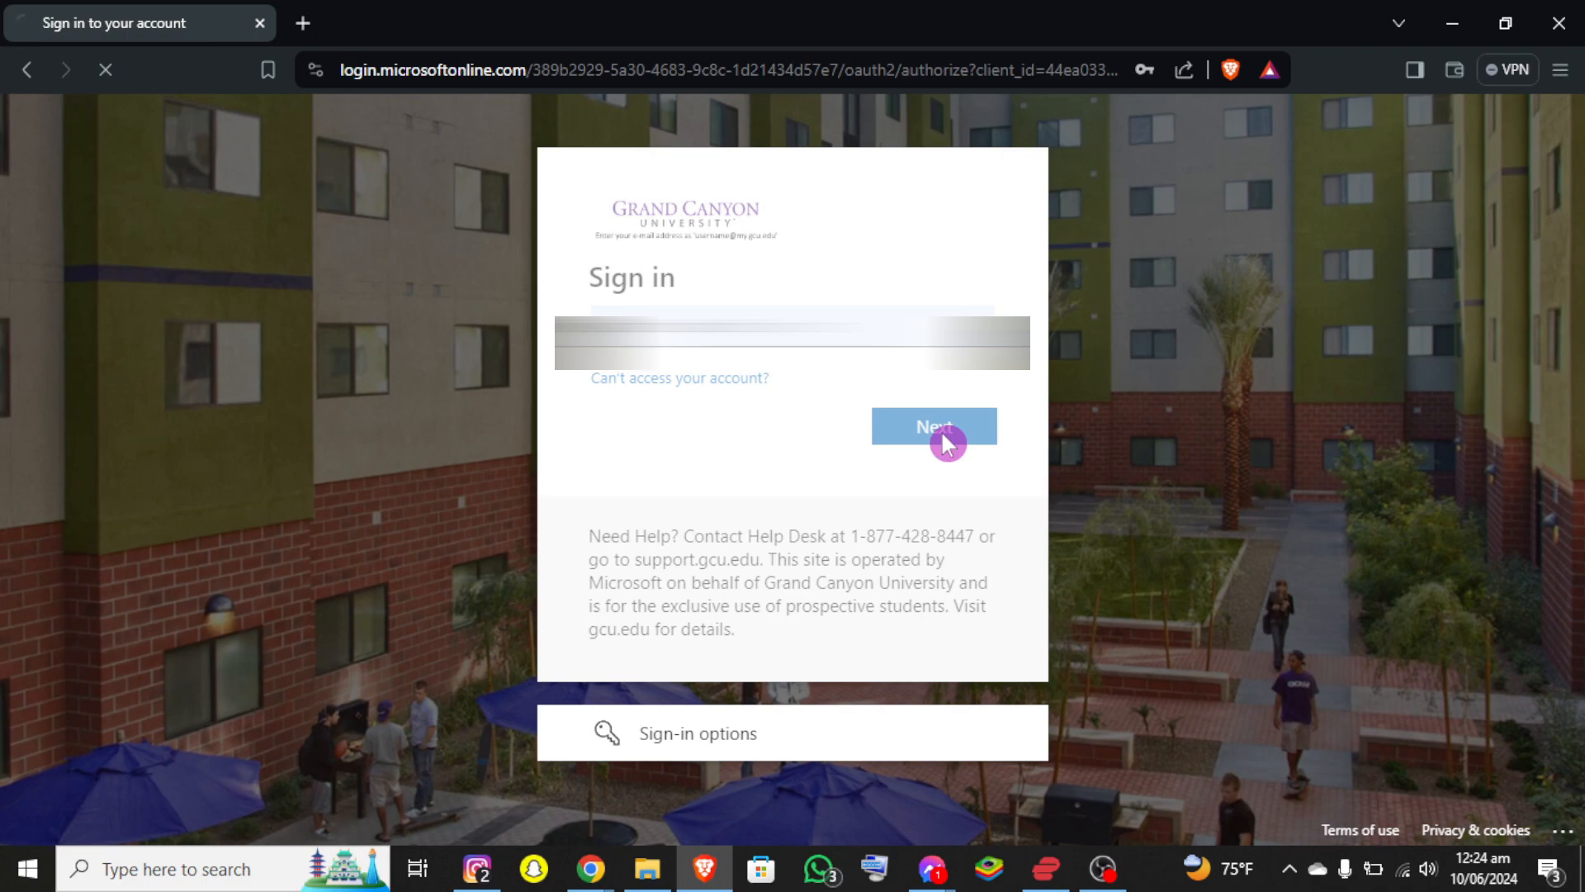
click(933, 426)
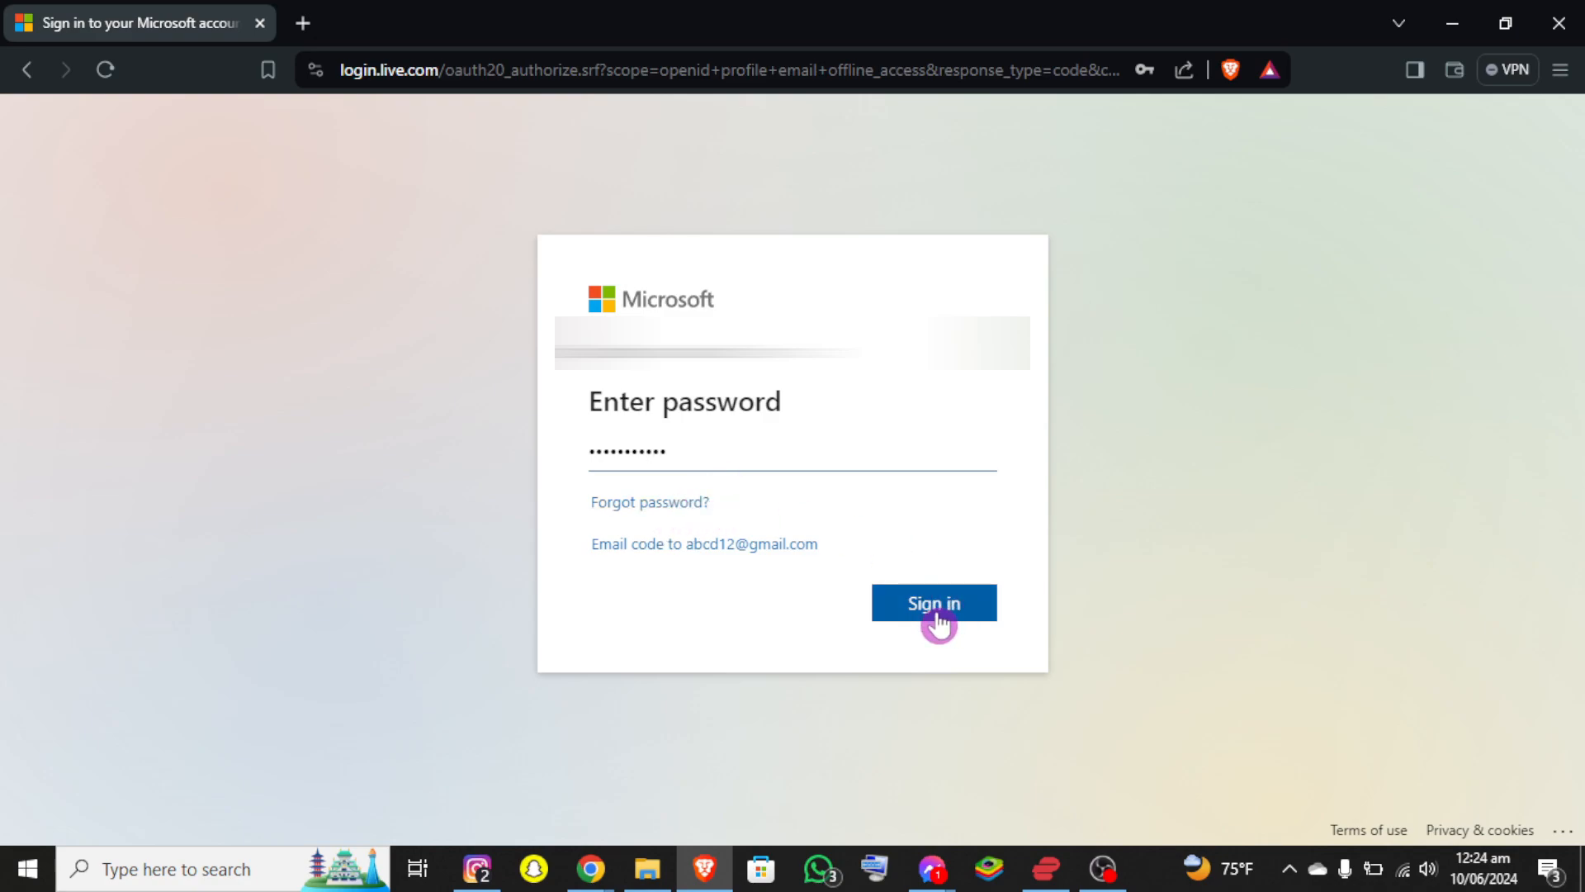
mouse_move(961, 608)
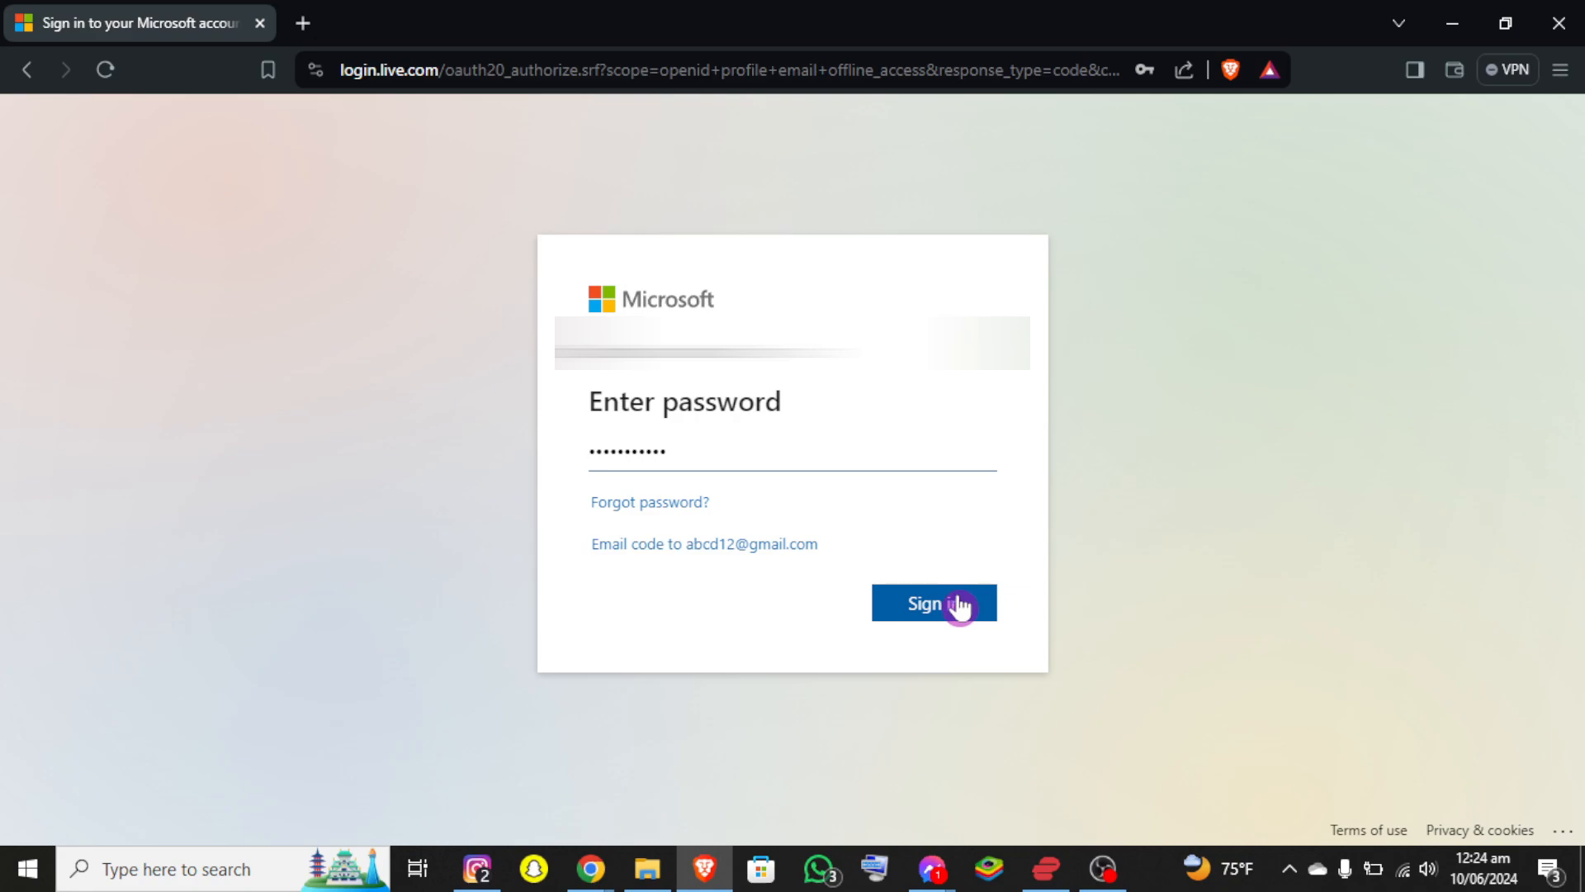